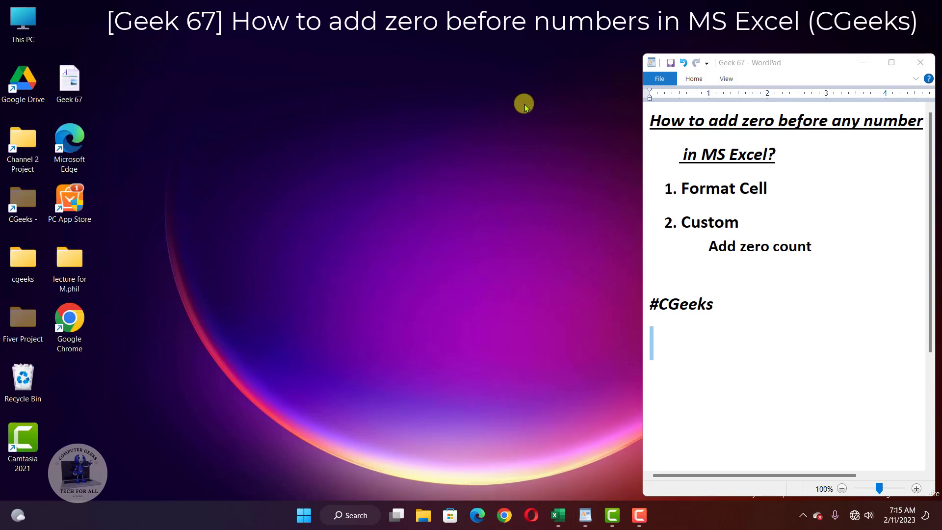
mouse_move(642, 127)
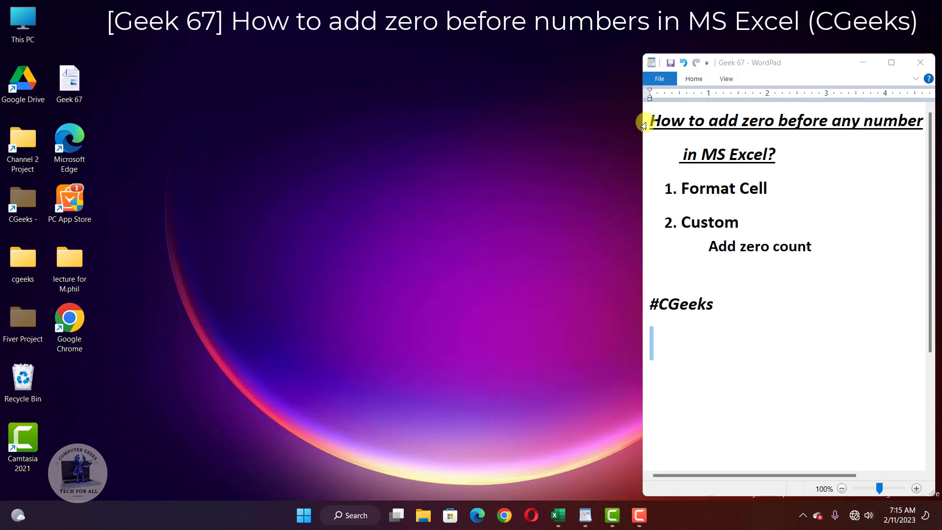
Step: Bring Excel to the front and inspect the first five-digit account number in cell E2
drag(652, 121, 923, 120)
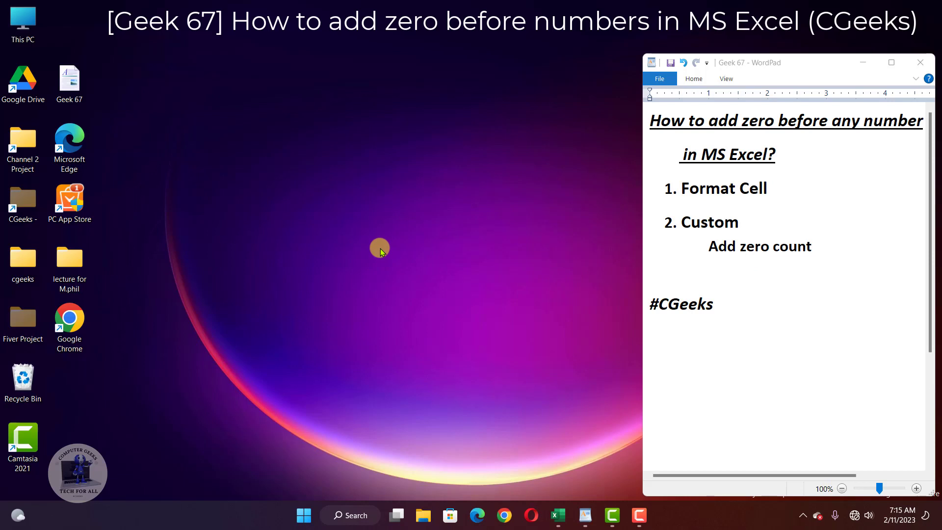
mouse_move(437, 234)
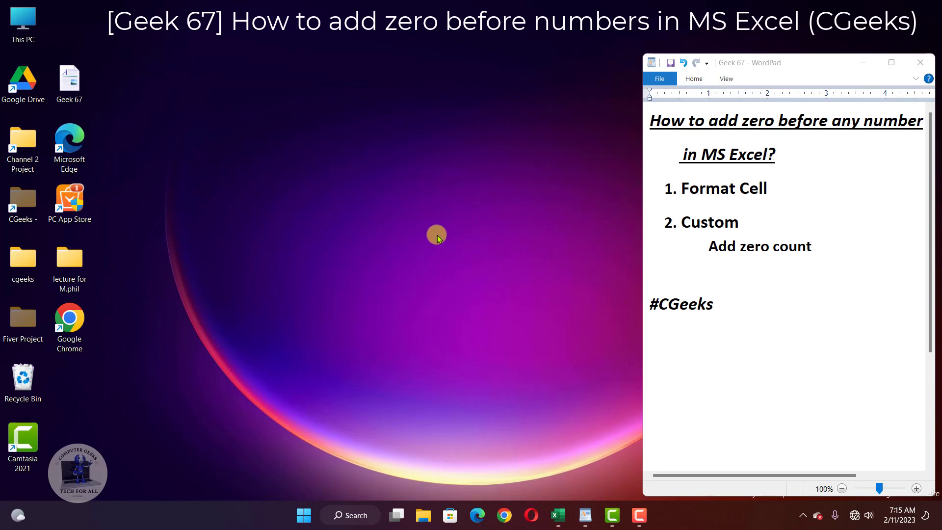
mouse_move(525, 230)
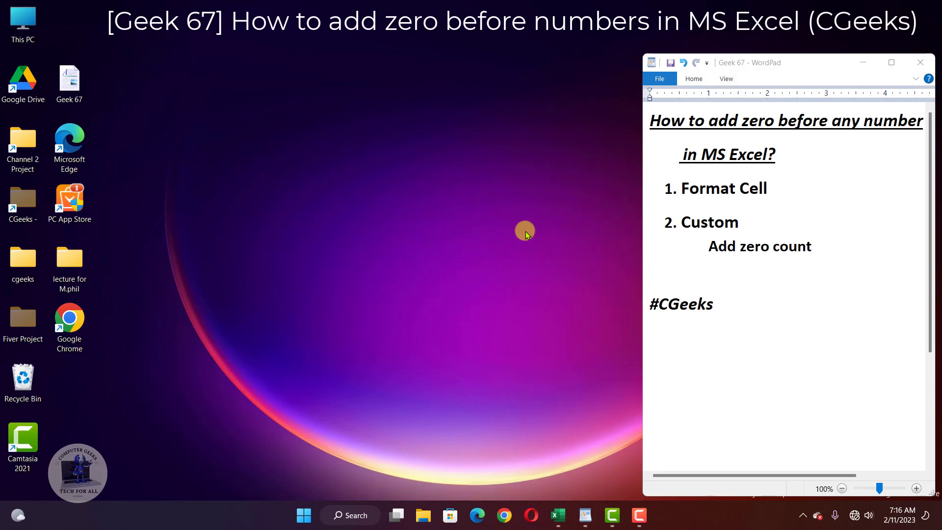
mouse_move(566, 460)
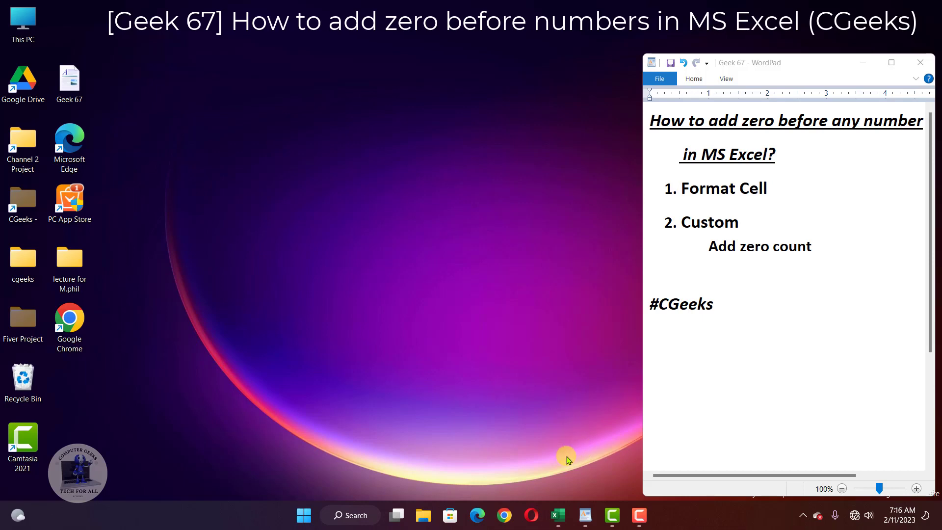
click(559, 515)
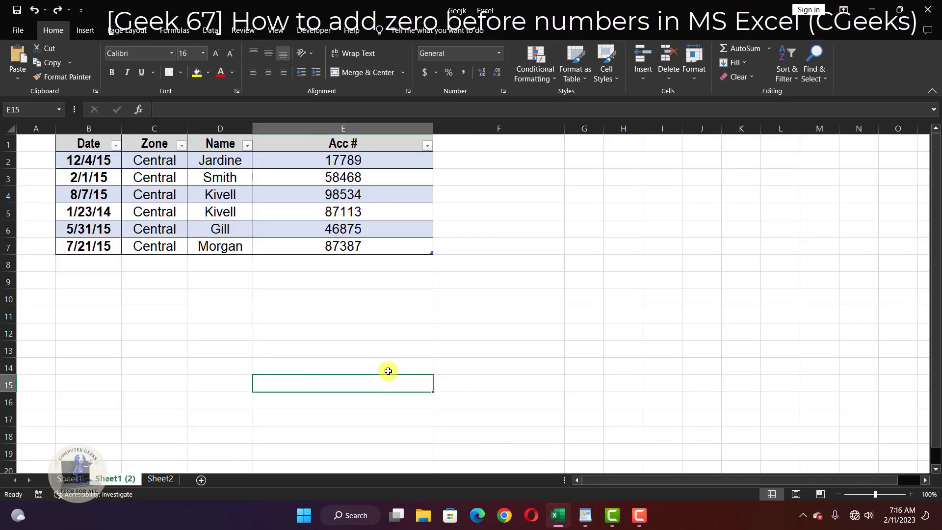
mouse_move(172, 154)
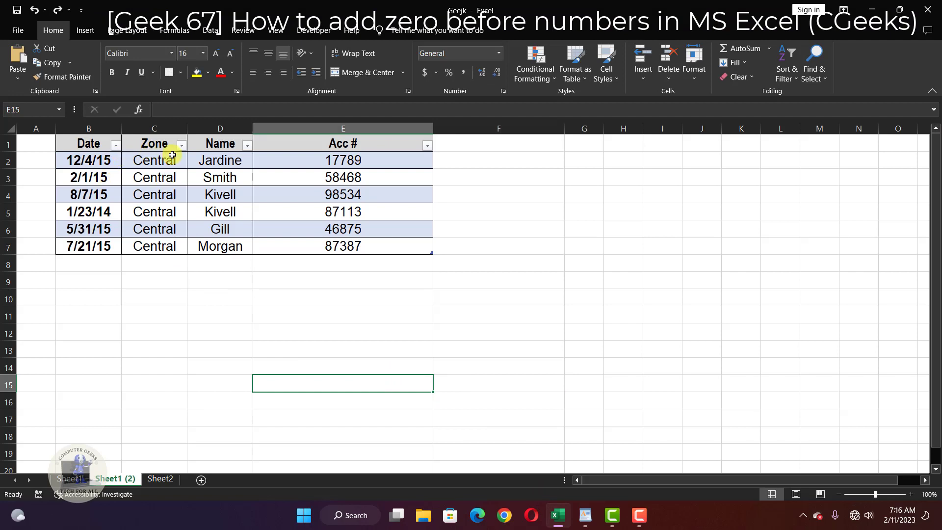
mouse_move(222, 237)
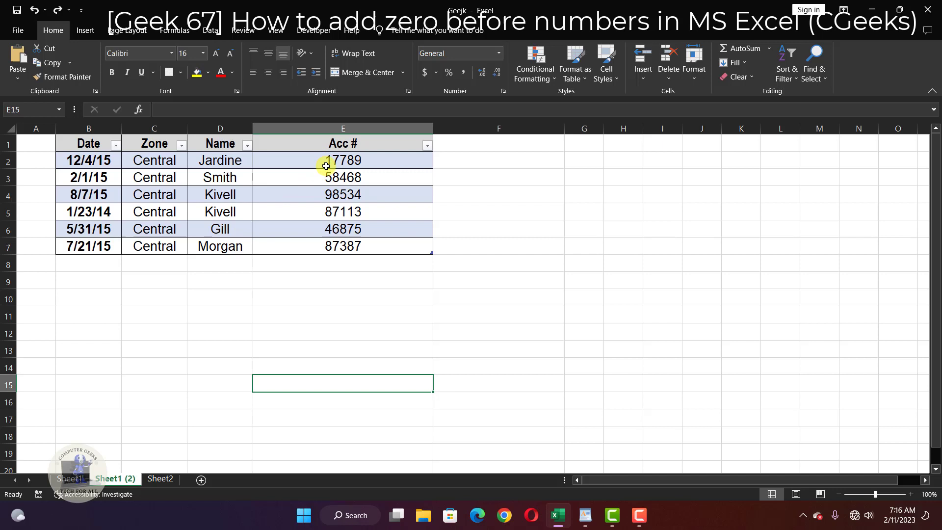
mouse_move(323, 161)
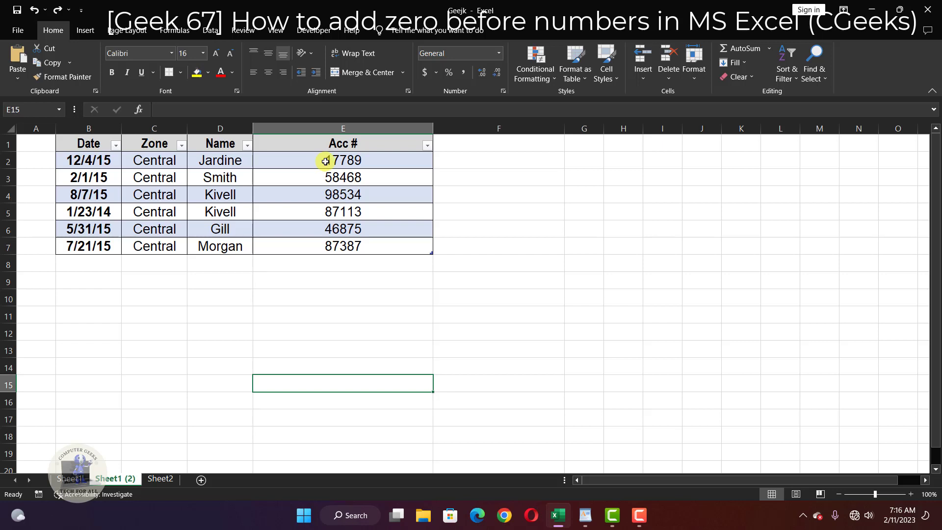
double_click(326, 161)
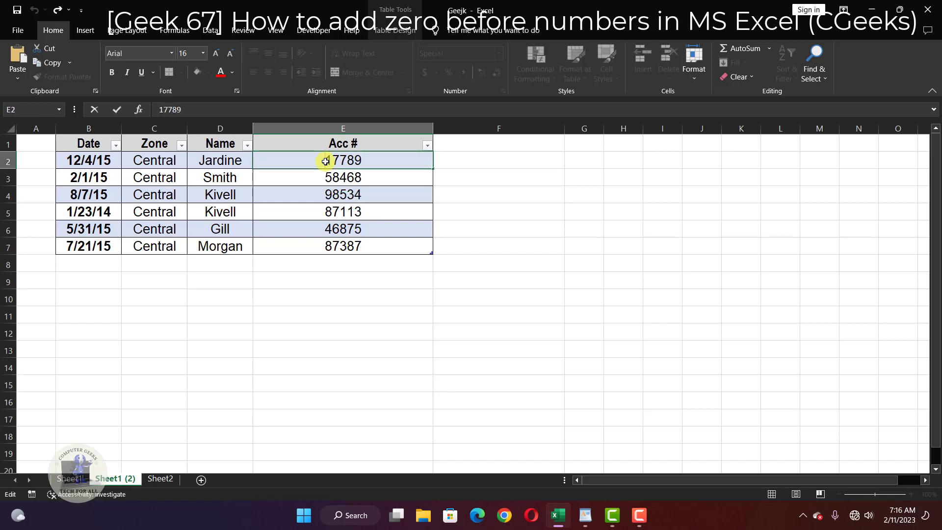
click(343, 177)
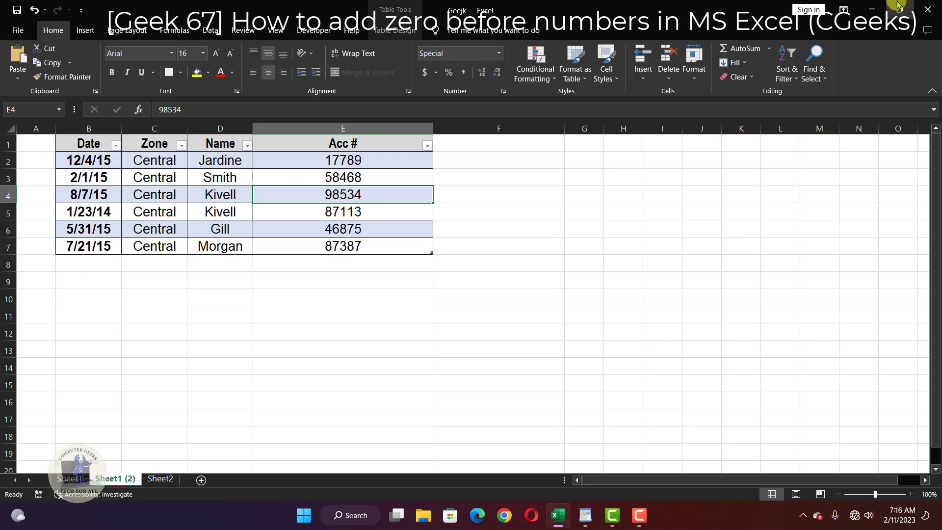
Step: Return to WordPad and highlight the 'Format Cell' and 'Add zero count' note lines
click(865, 9)
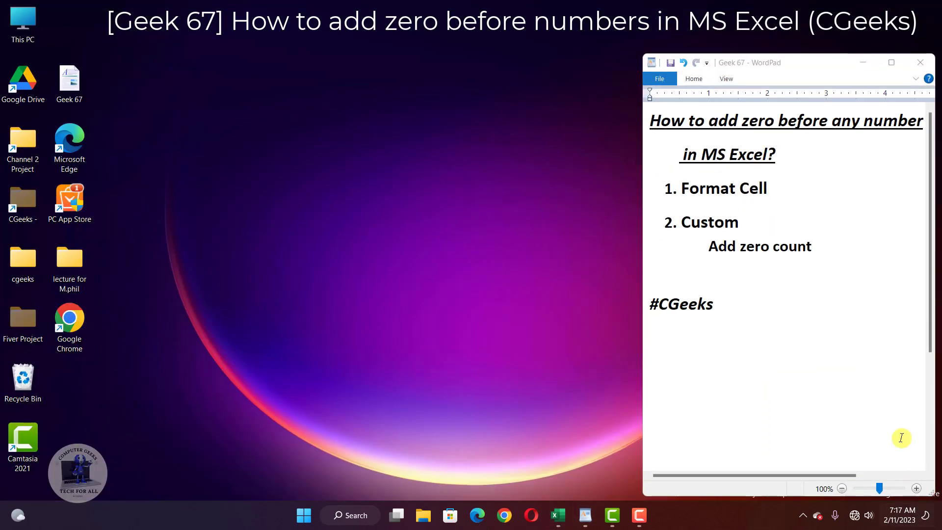
mouse_move(740, 205)
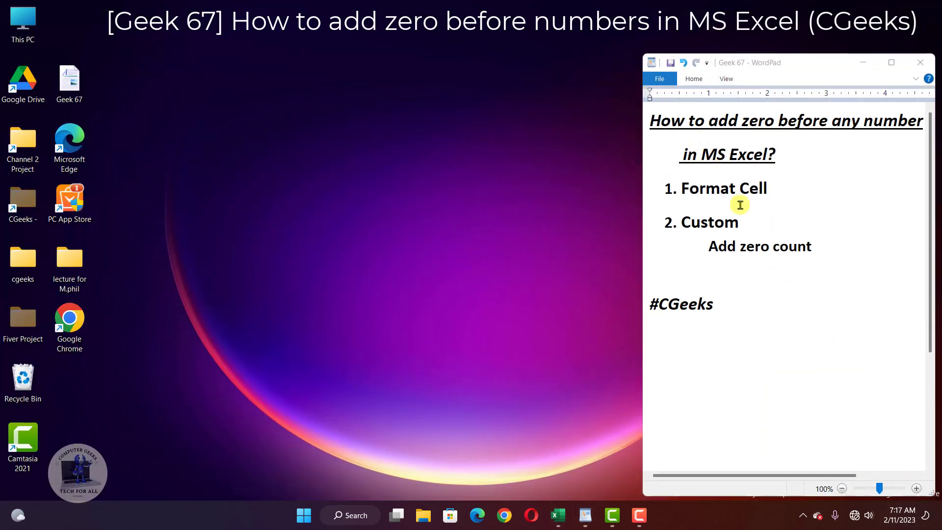
mouse_move(797, 287)
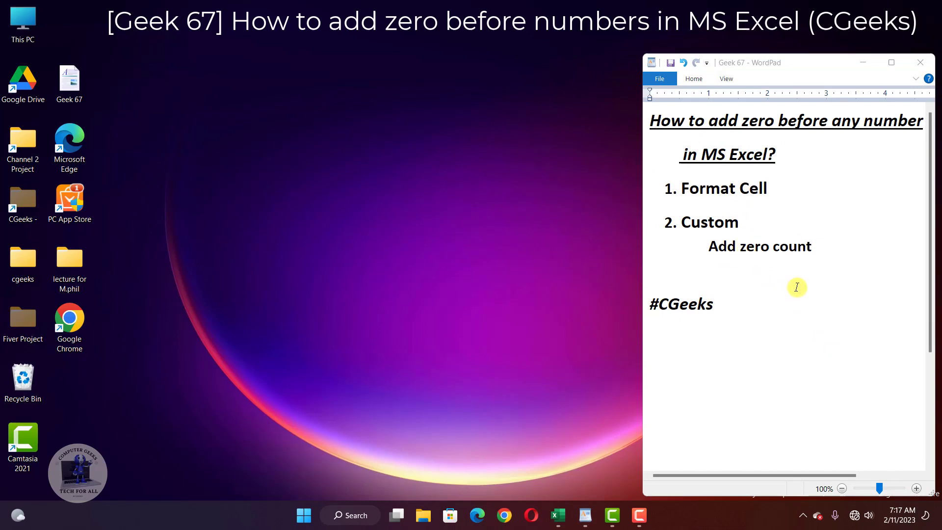
mouse_move(646, 210)
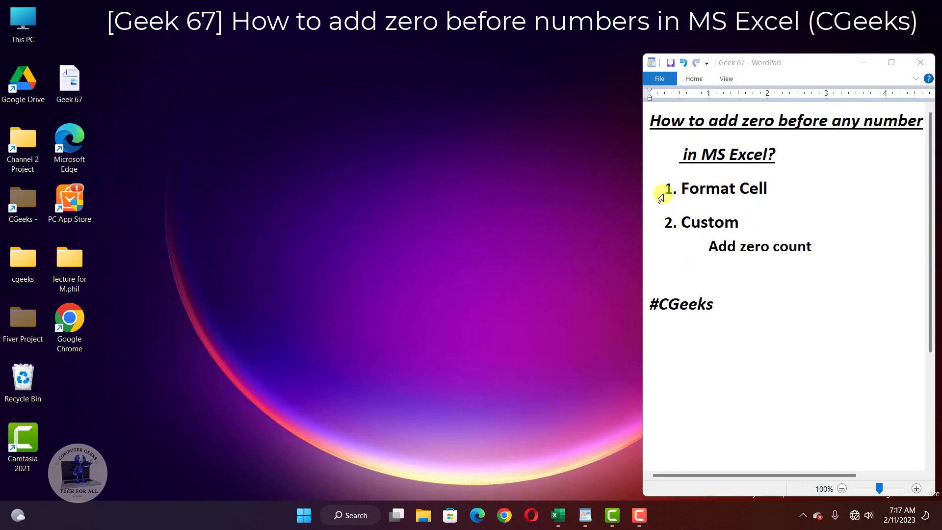
double_click(724, 189)
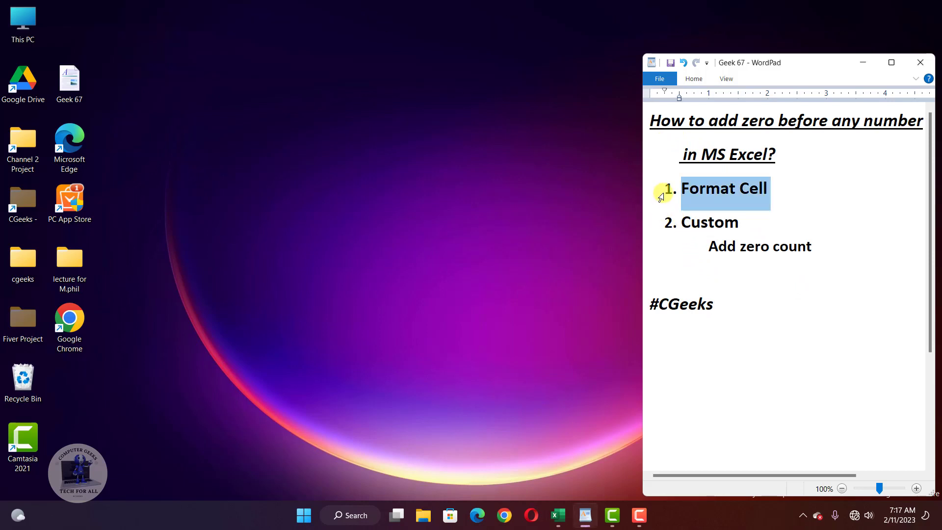
mouse_move(657, 229)
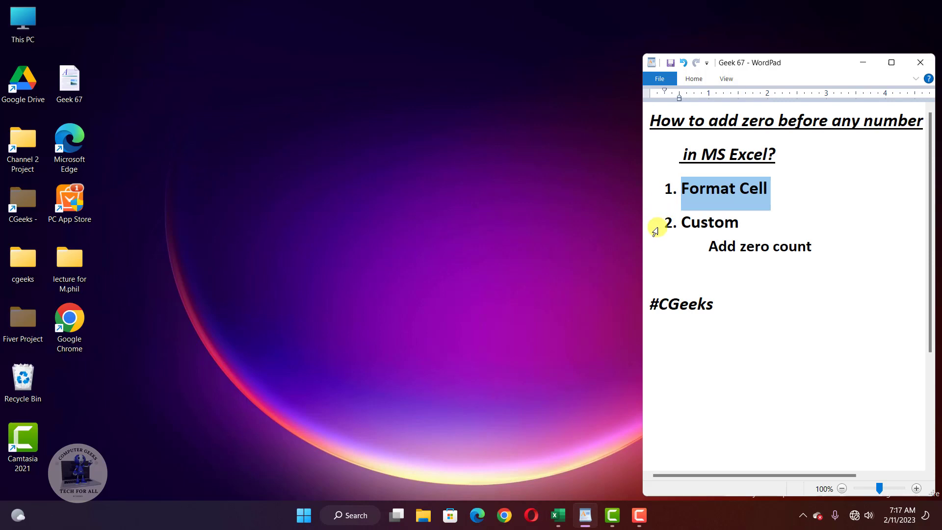
double_click(709, 222)
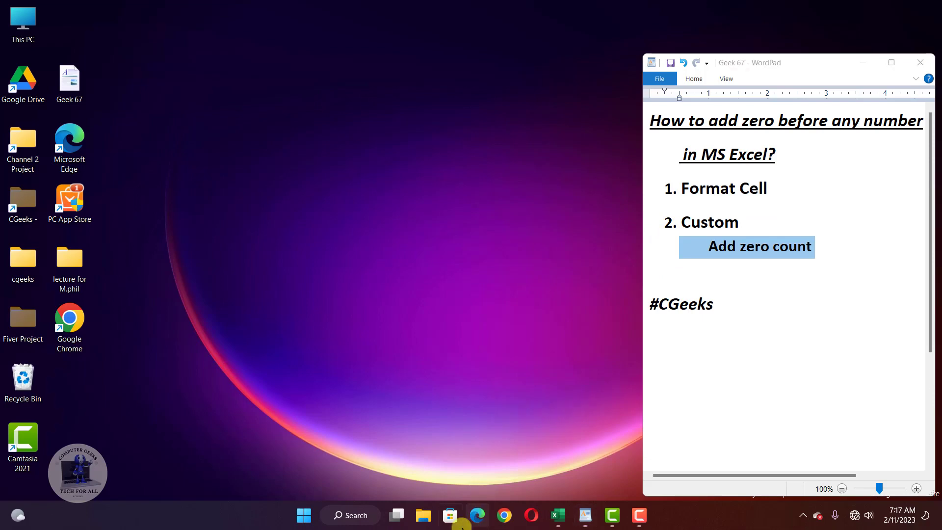
Step: Duplicate the Acc # column as Acc #2 and clear its account cells F2:F7
click(558, 516)
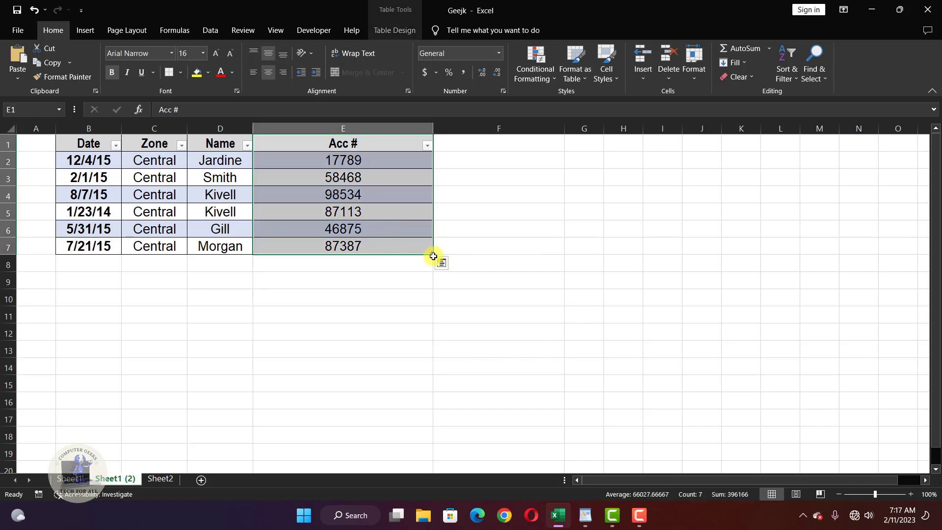
mouse_move(430, 255)
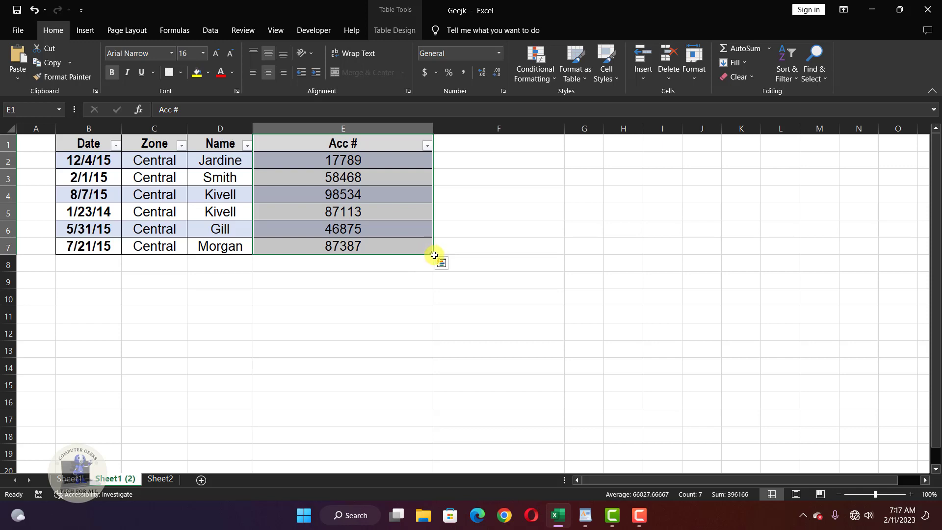
drag(433, 247, 562, 252)
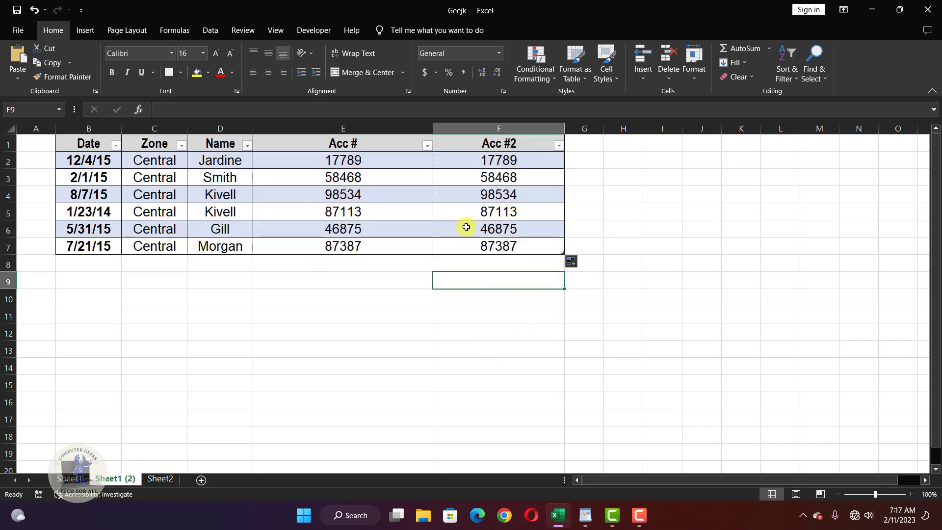
drag(498, 160, 498, 246)
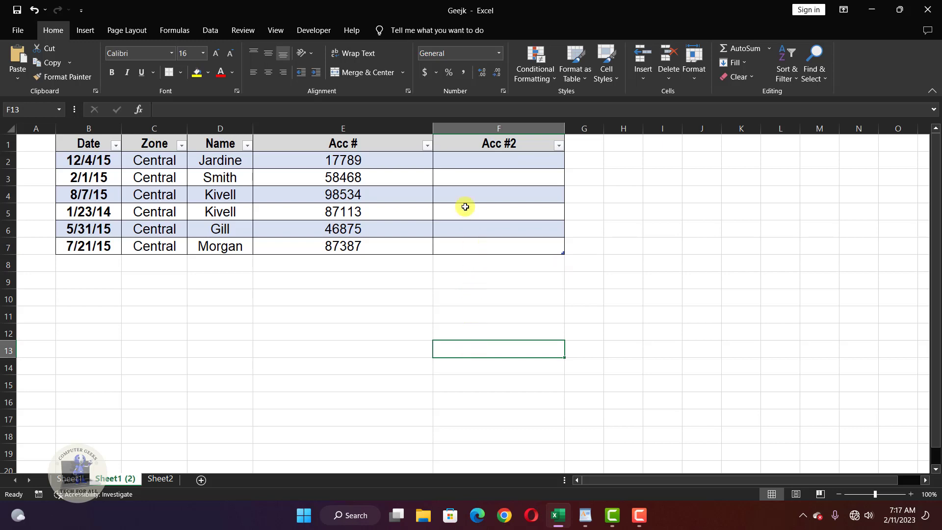
mouse_move(483, 171)
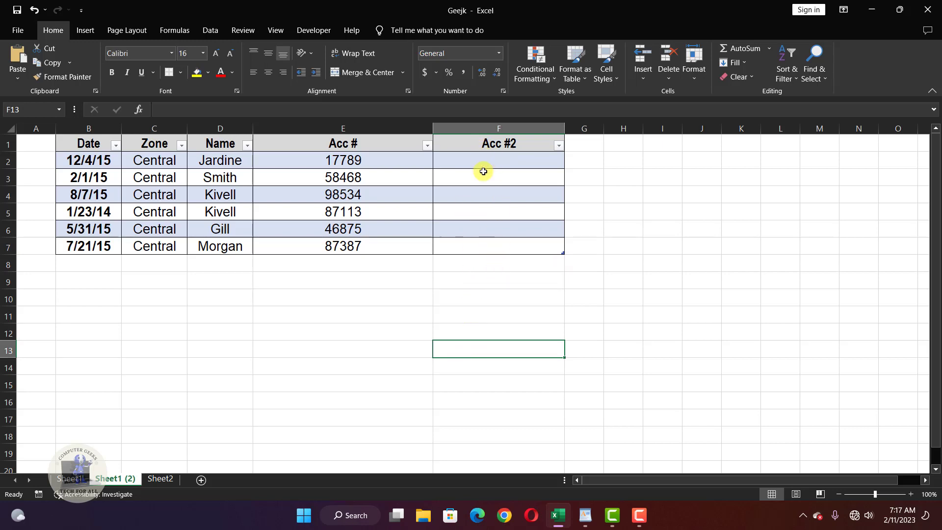
Step: Apply the custom number format 000000 to the empty Acc #2 cells
drag(483, 160, 485, 247)
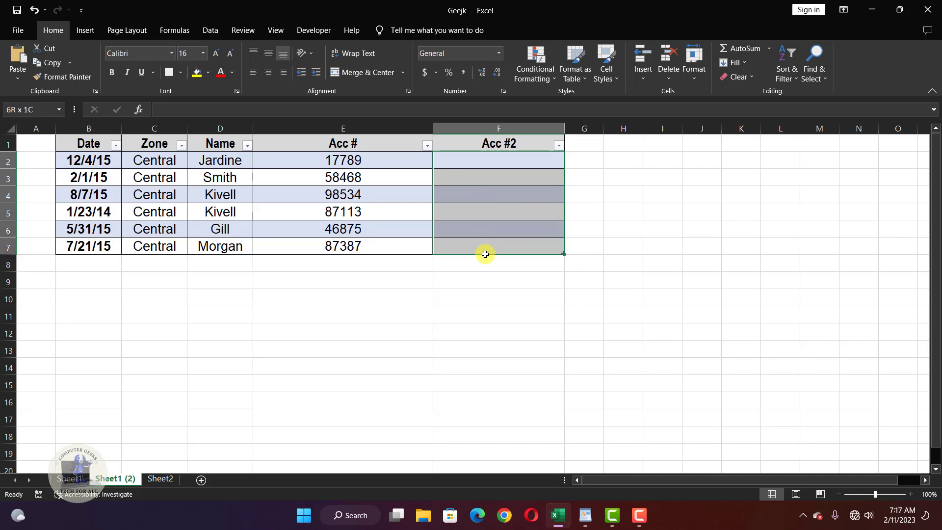
right_click(486, 254)
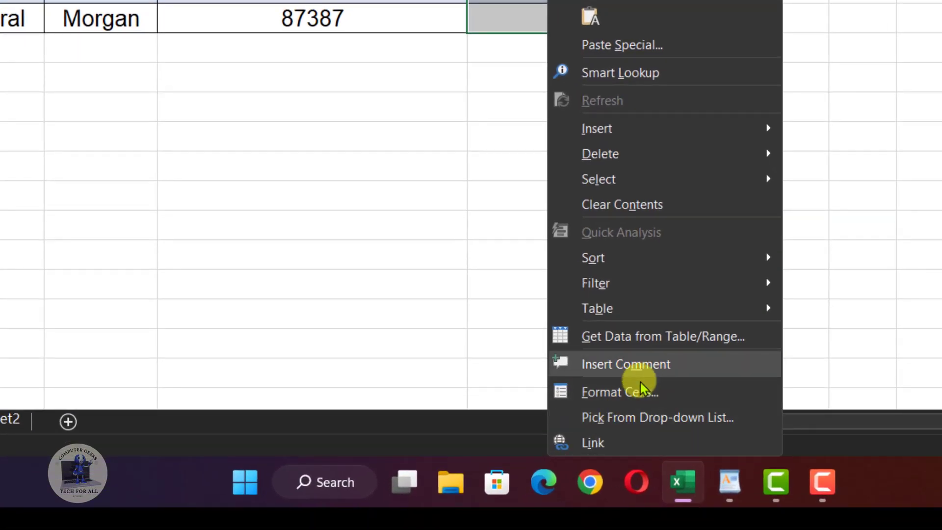
click(620, 392)
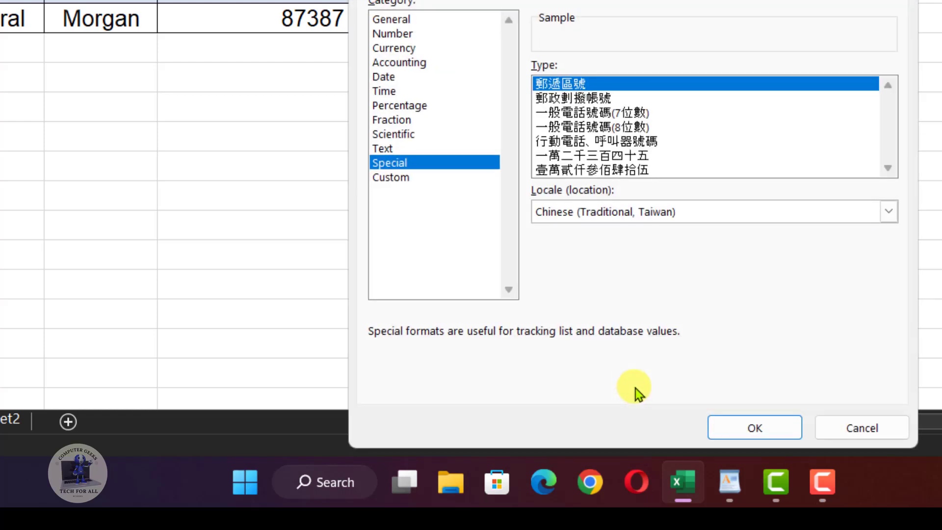
mouse_move(635, 37)
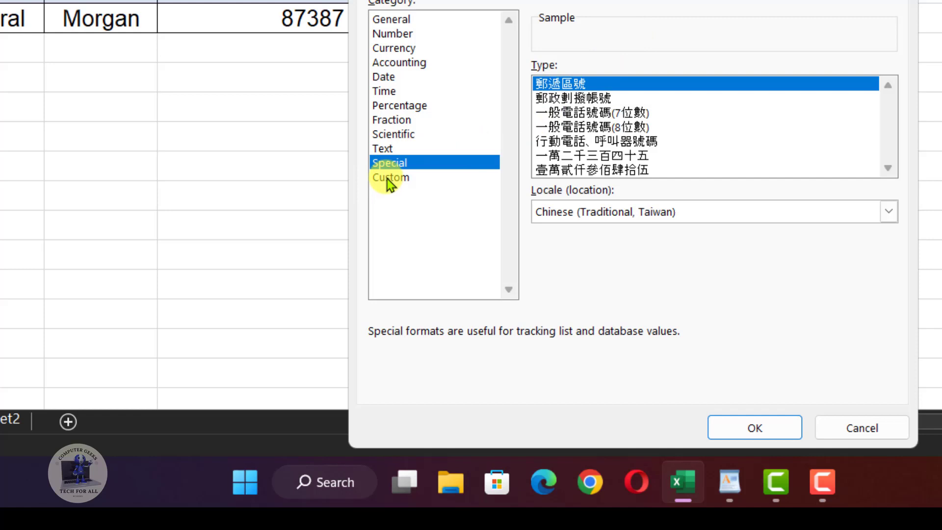
click(391, 177)
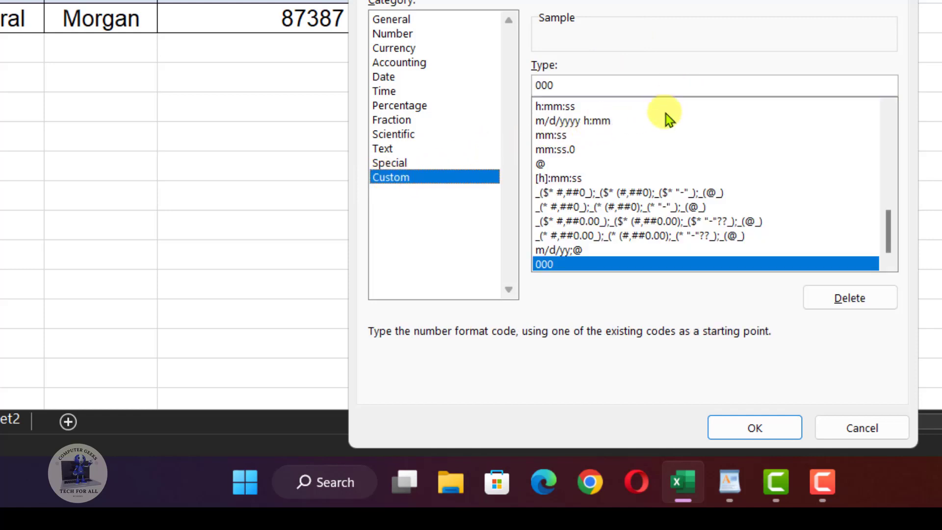
mouse_move(733, 178)
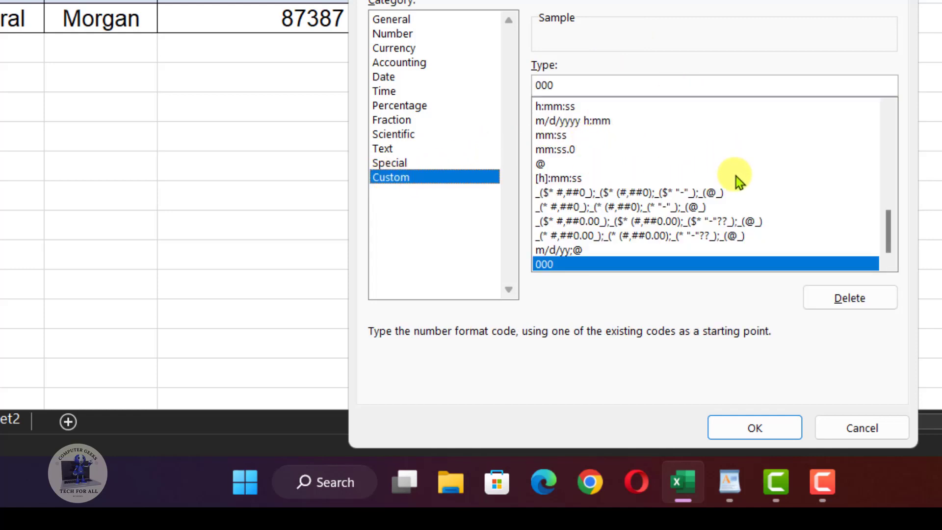
mouse_move(862, 203)
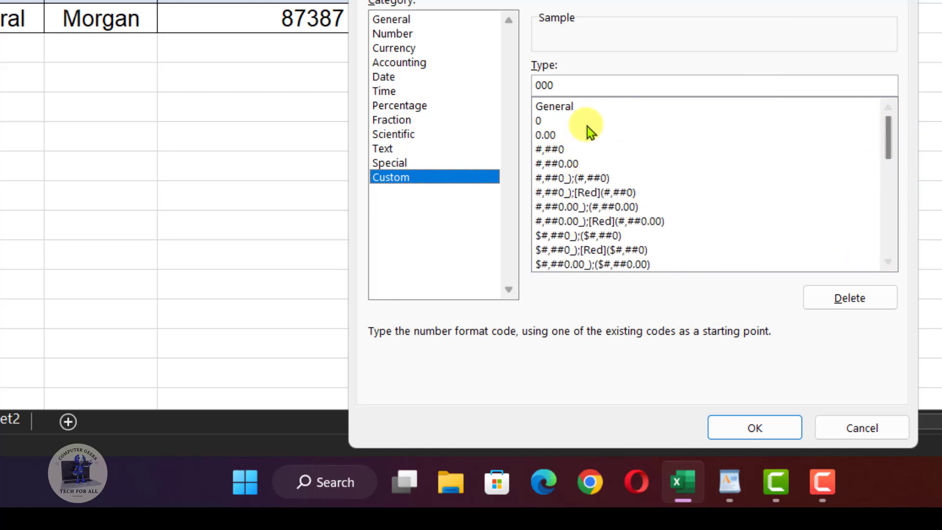
click(541, 120)
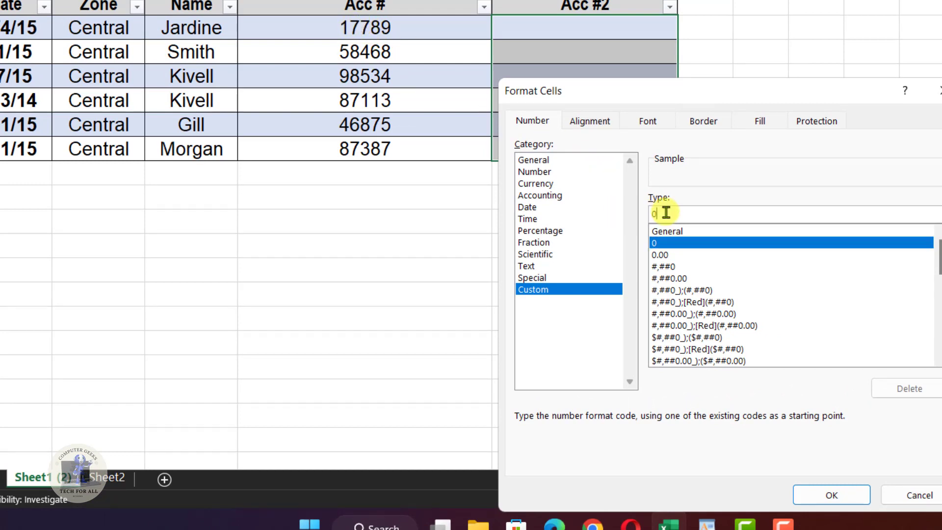
text(00)
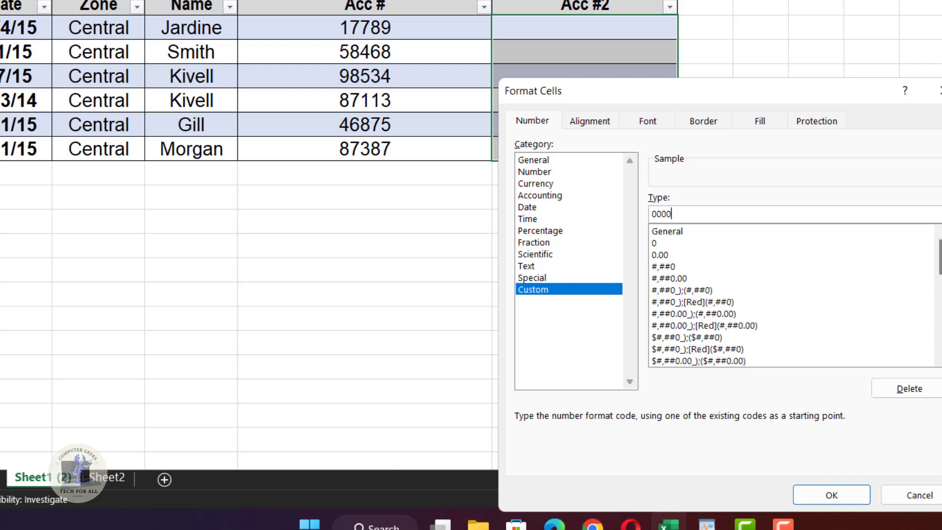
text(0)
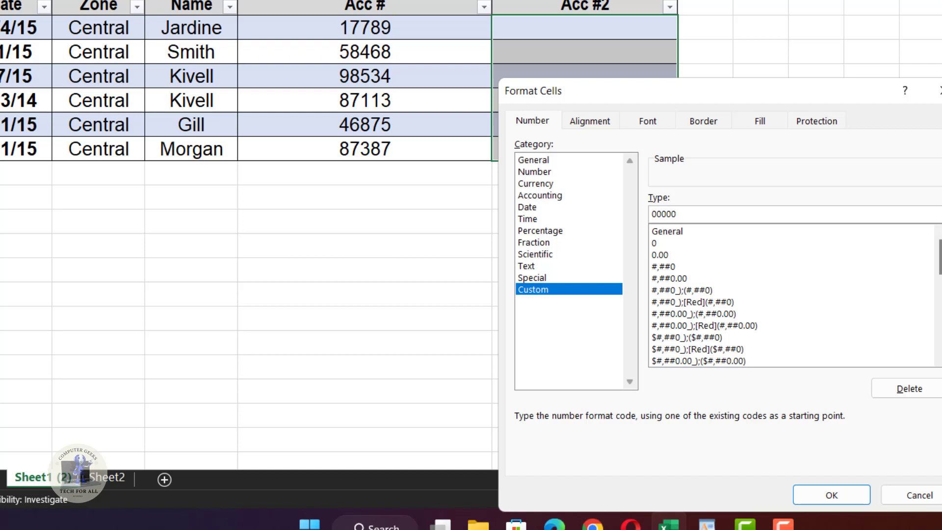
text(0)
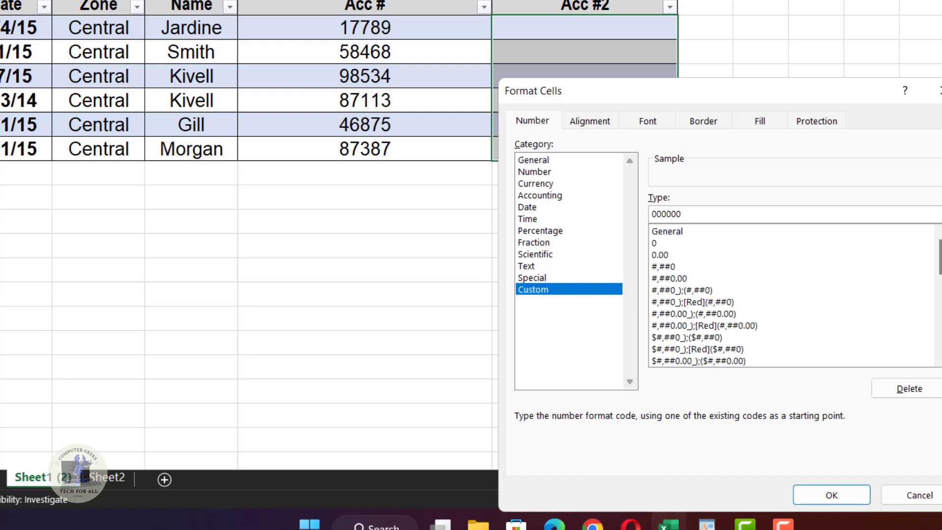
mouse_move(416, 148)
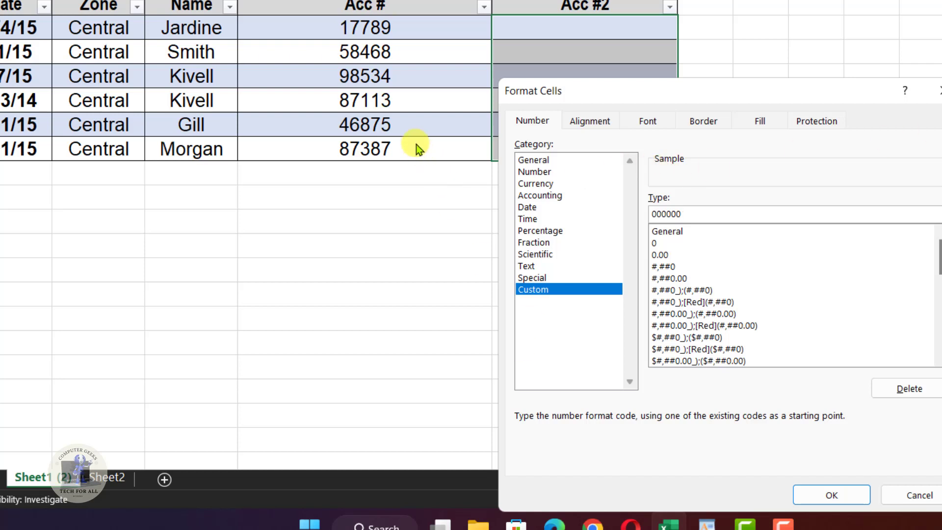
mouse_move(385, 56)
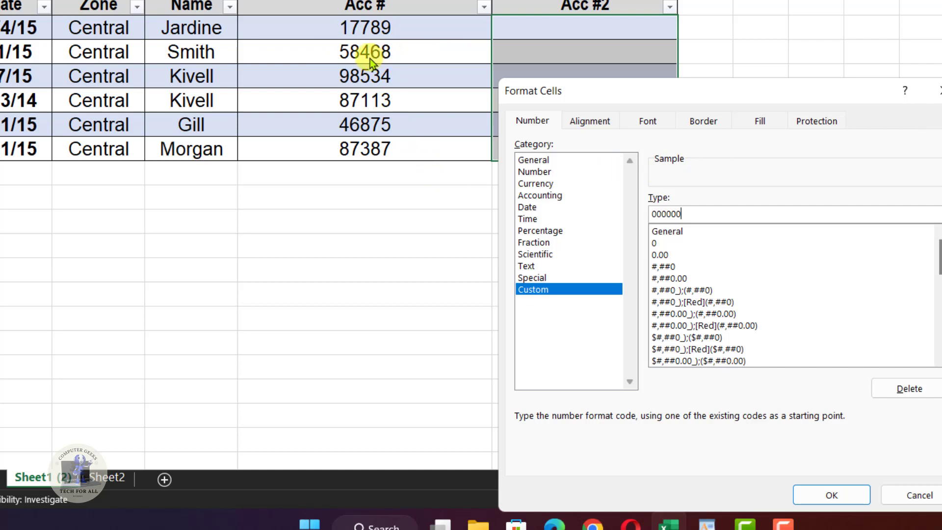
mouse_move(747, 276)
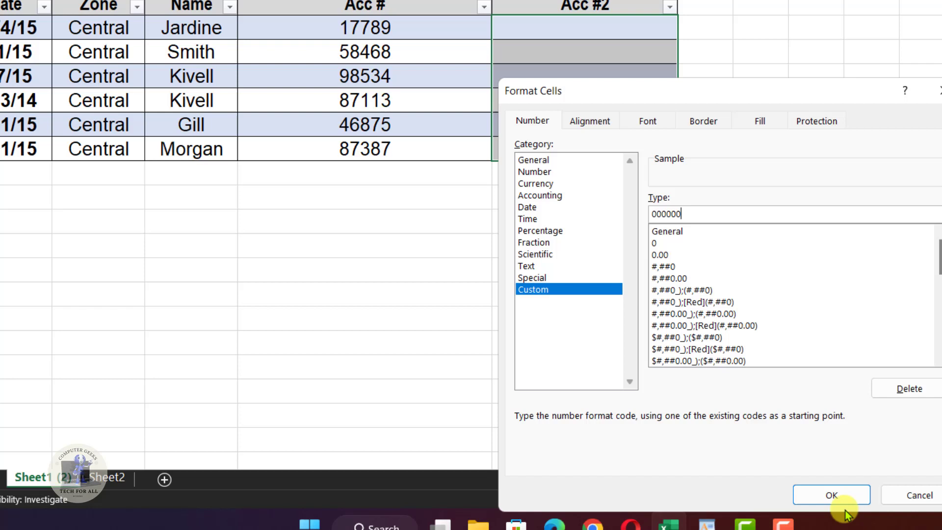
click(831, 495)
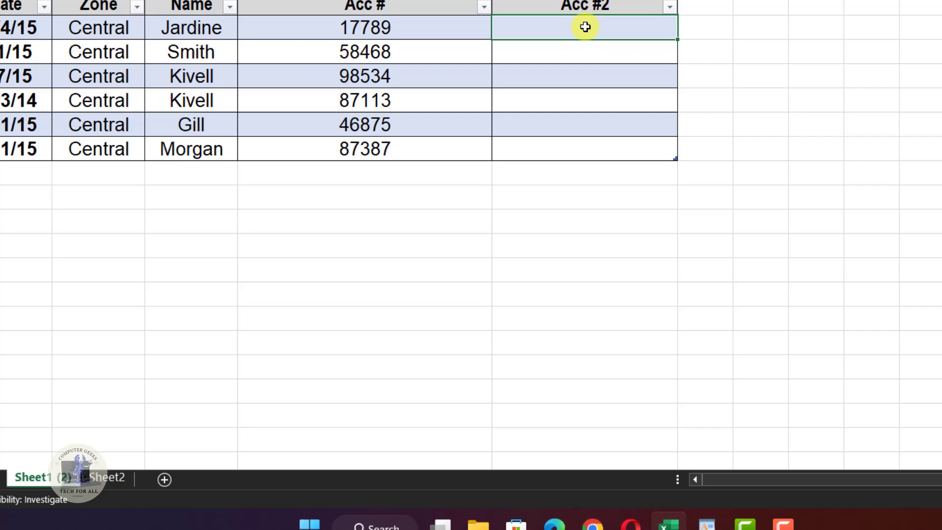
Step: Enter all six account numbers into Acc #2, shown zero-padded like 017789 and 087387
text(007)
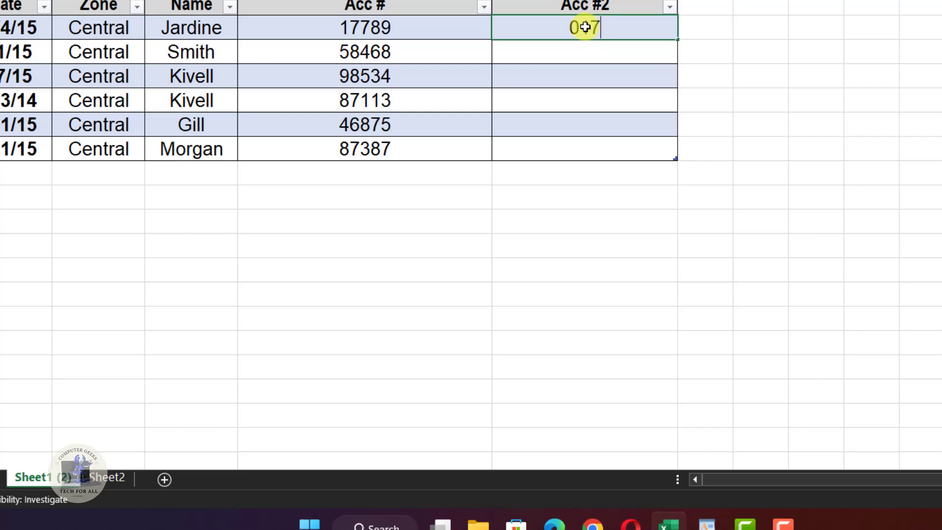
text(789)
key(Enter)
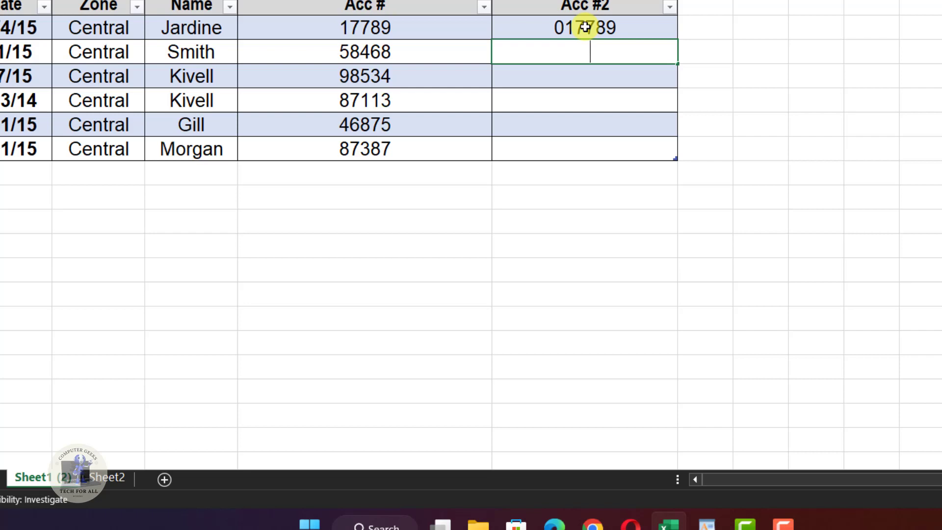
text(058468)
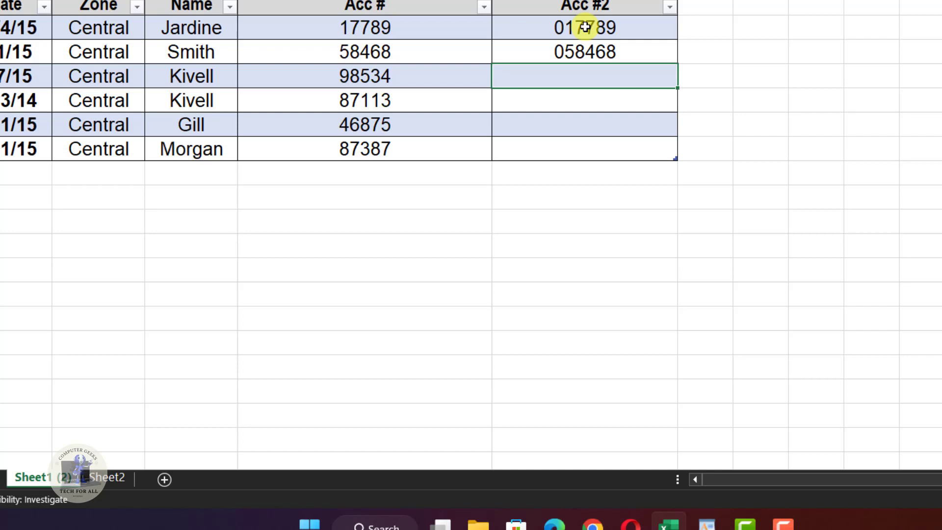
text(0985)
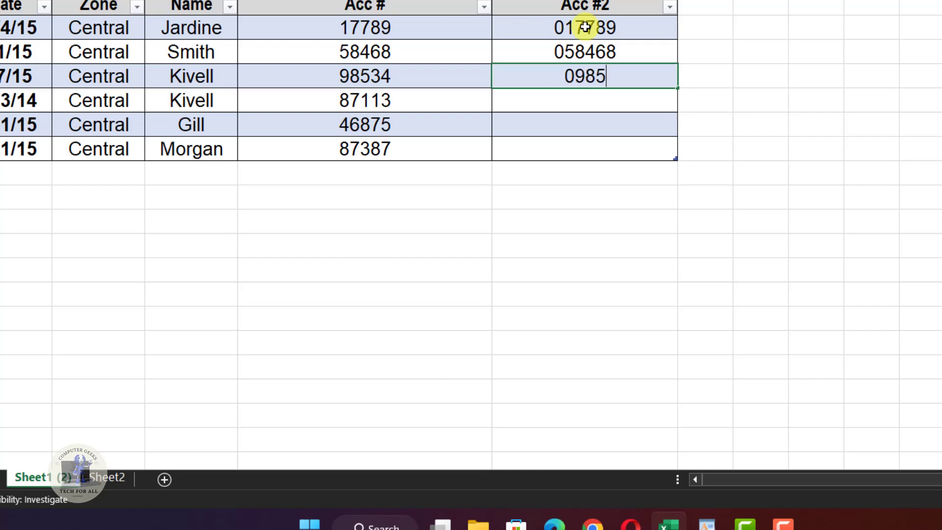
key(Enter)
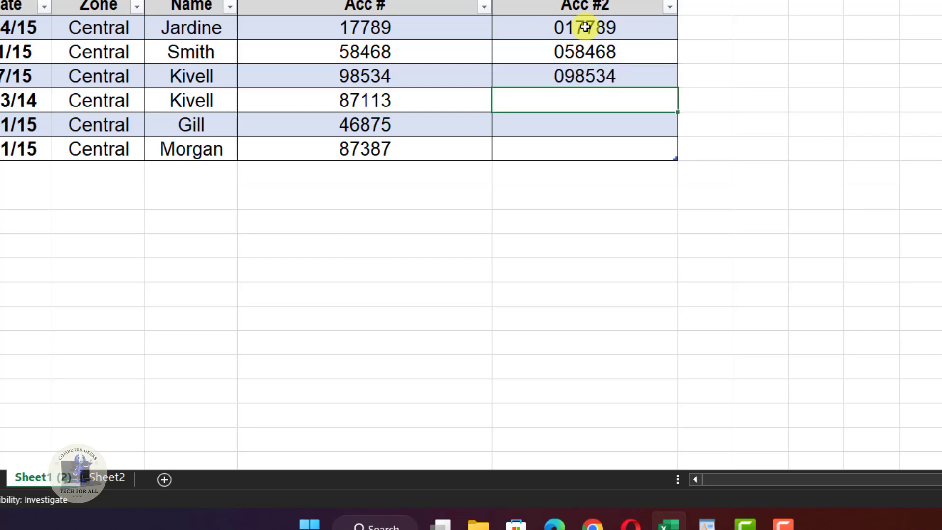
text(087)
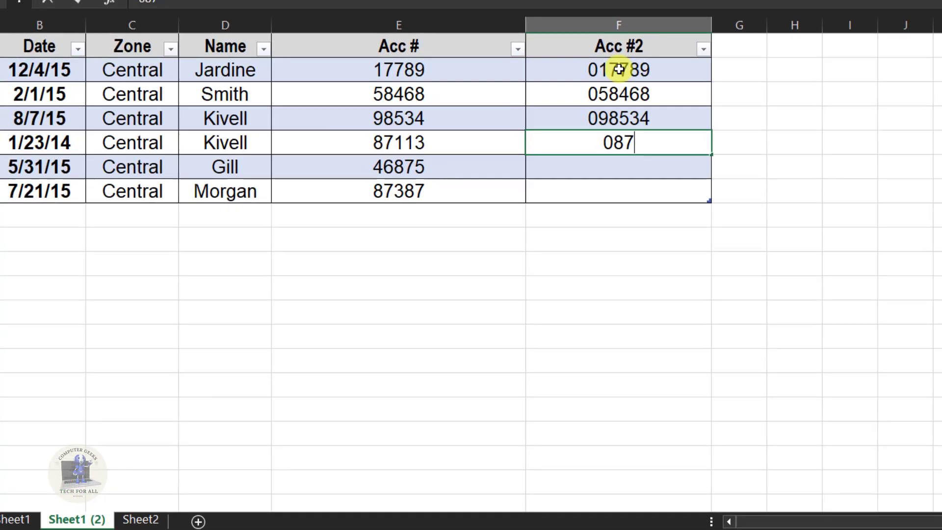
text(113)
click(619, 167)
text(0)
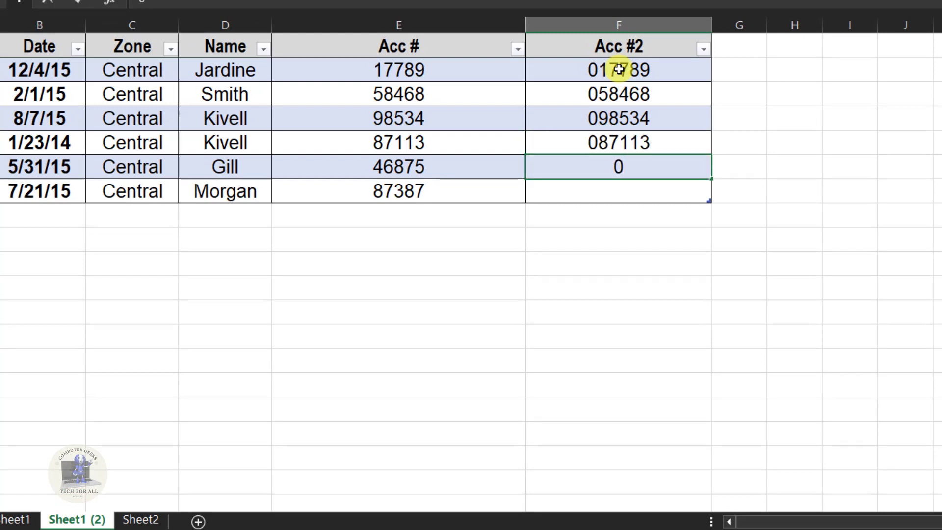
text(46875)
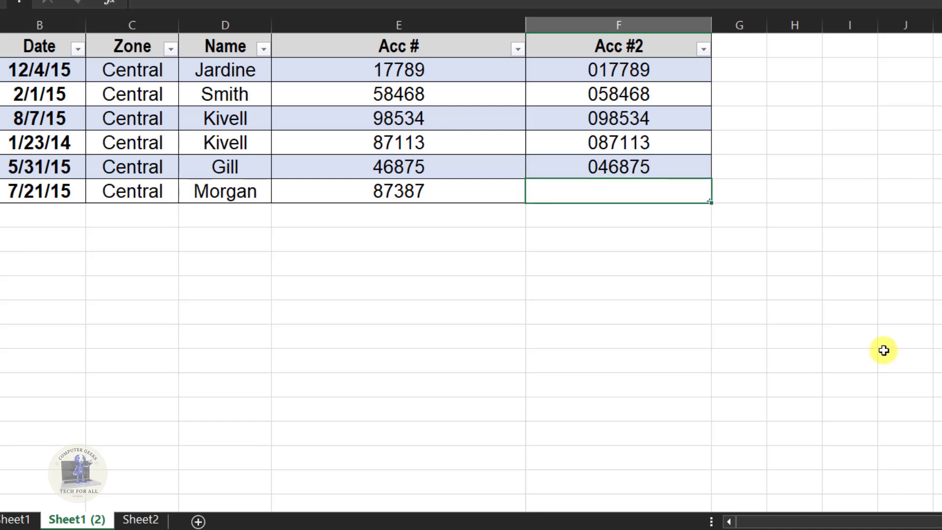
text(087)
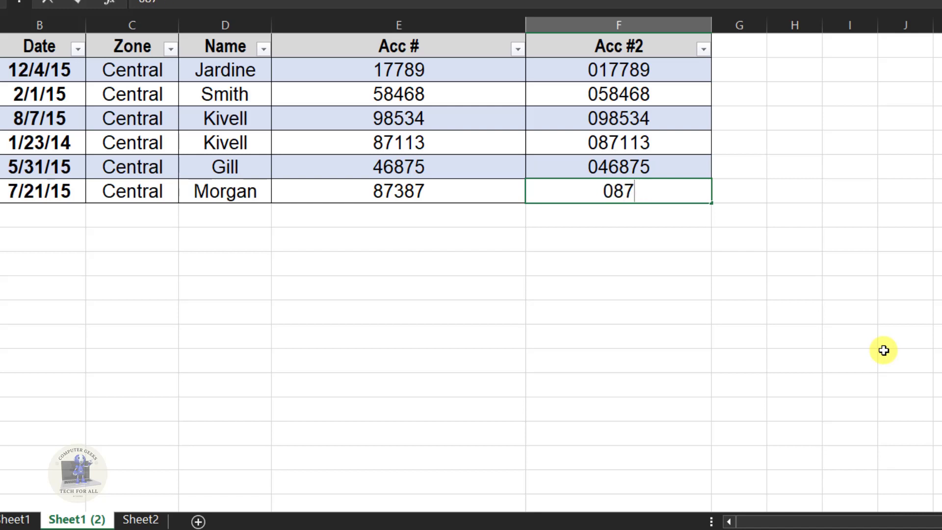
text(38)
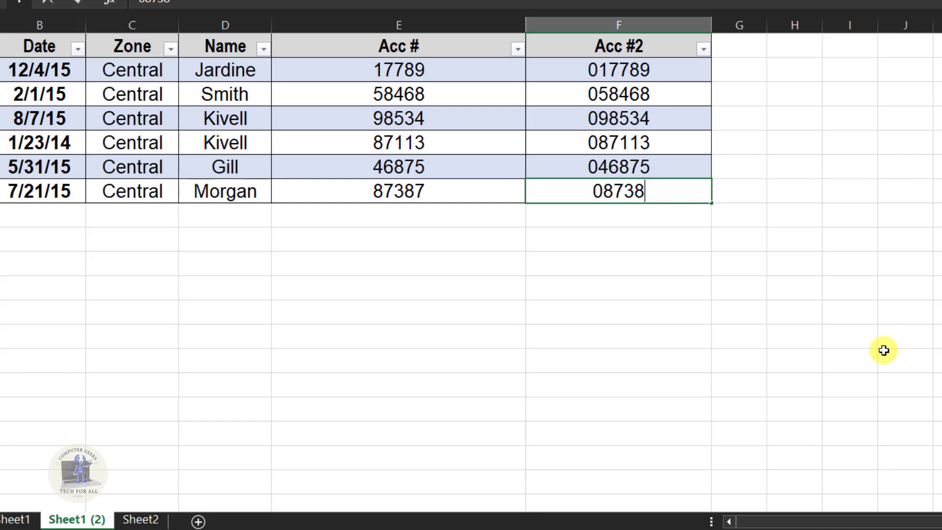
key(Enter)
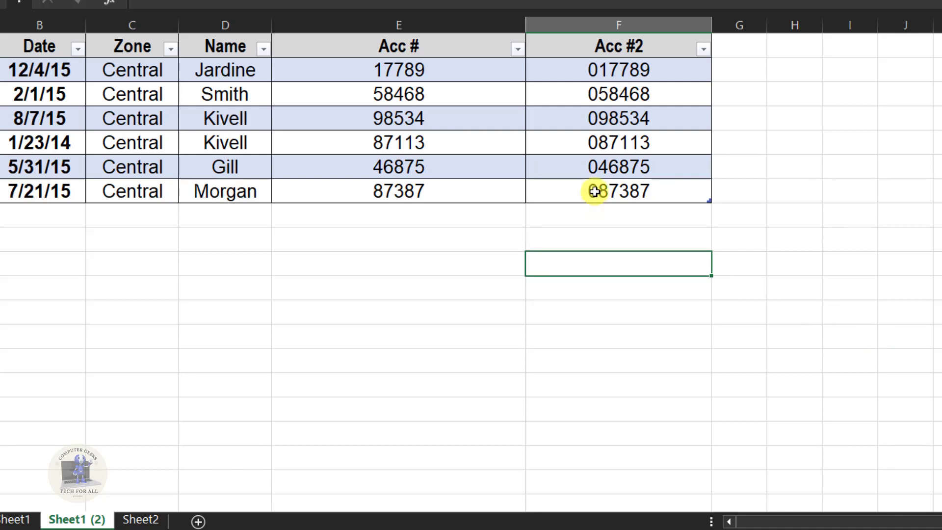
Step: Format the blank cell below the table with the custom number format 0000000
right_click(591, 270)
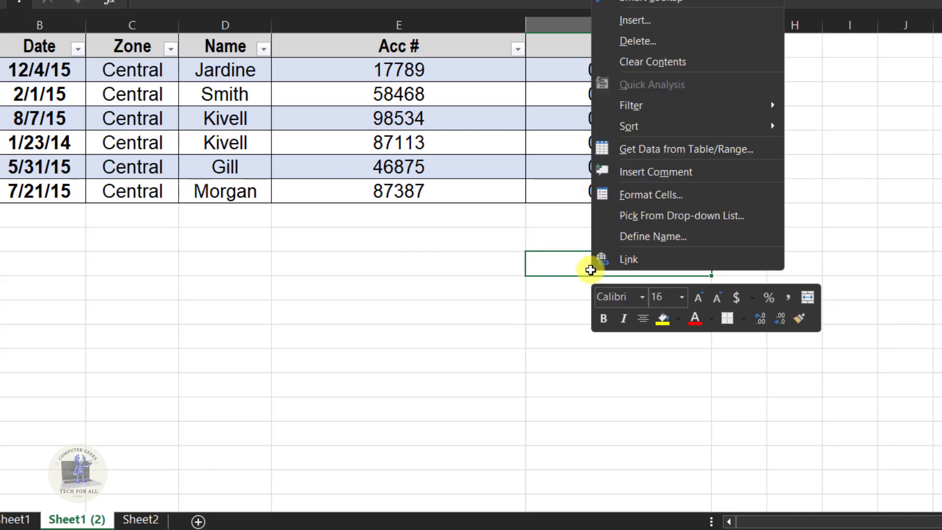
mouse_move(614, 218)
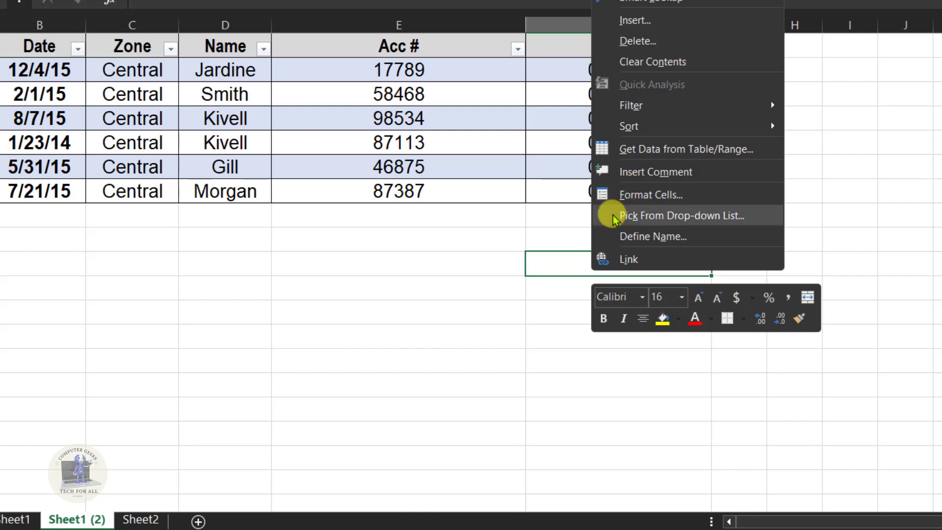
click(651, 195)
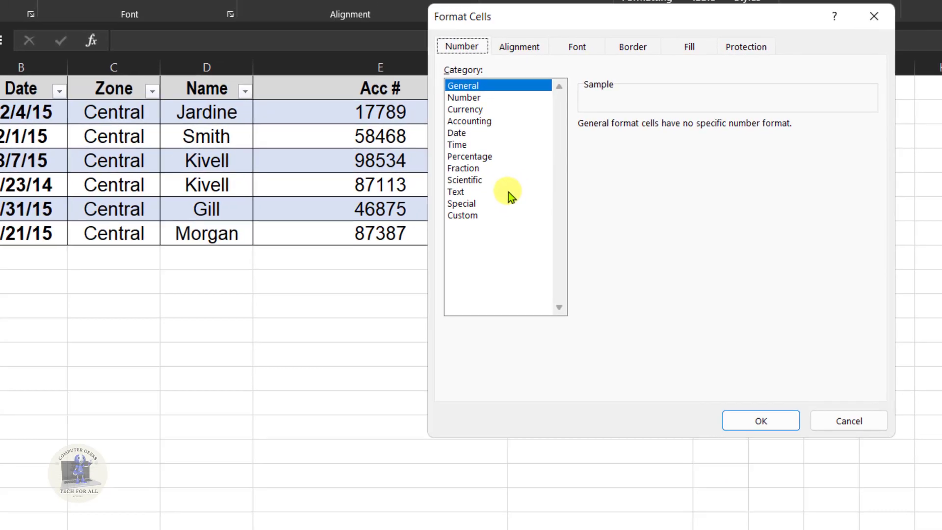
click(463, 215)
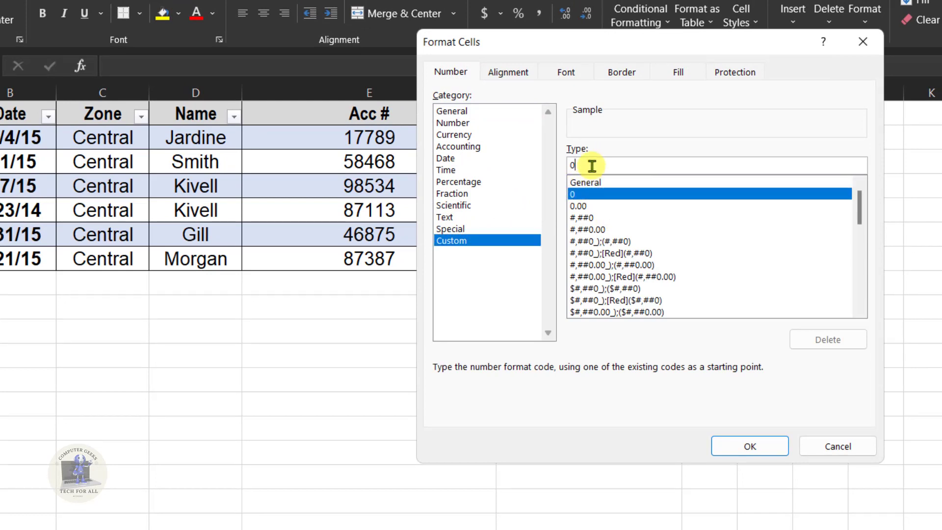
text(000000)
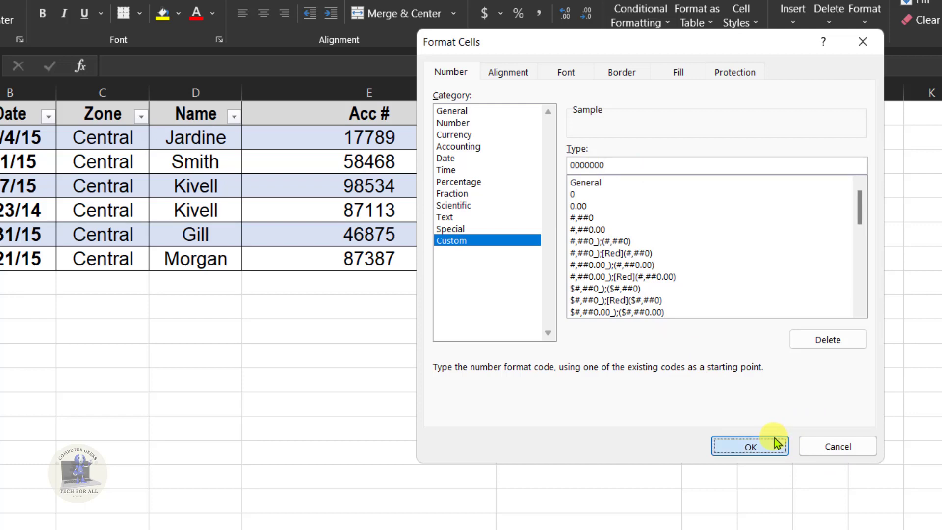
click(750, 446)
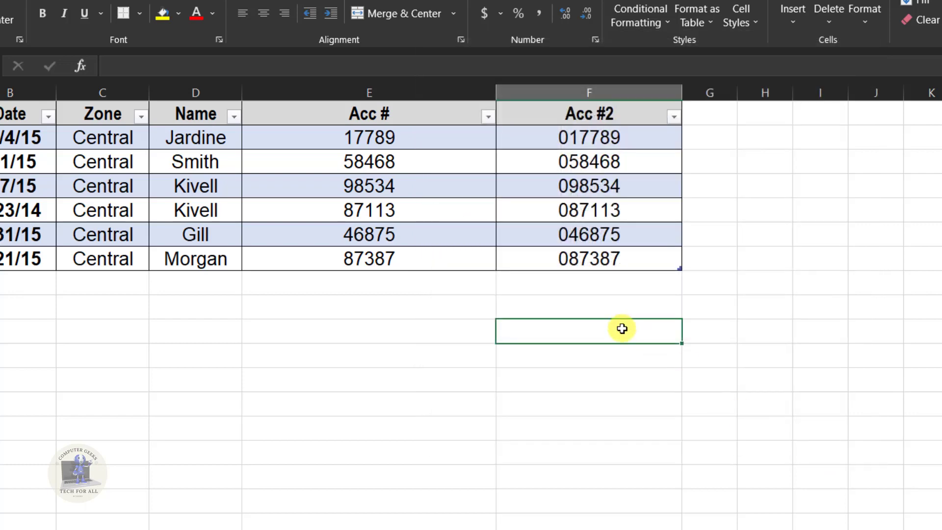
Step: Enter 98216 in the cell below the table so it displays as 0098216
text(9)
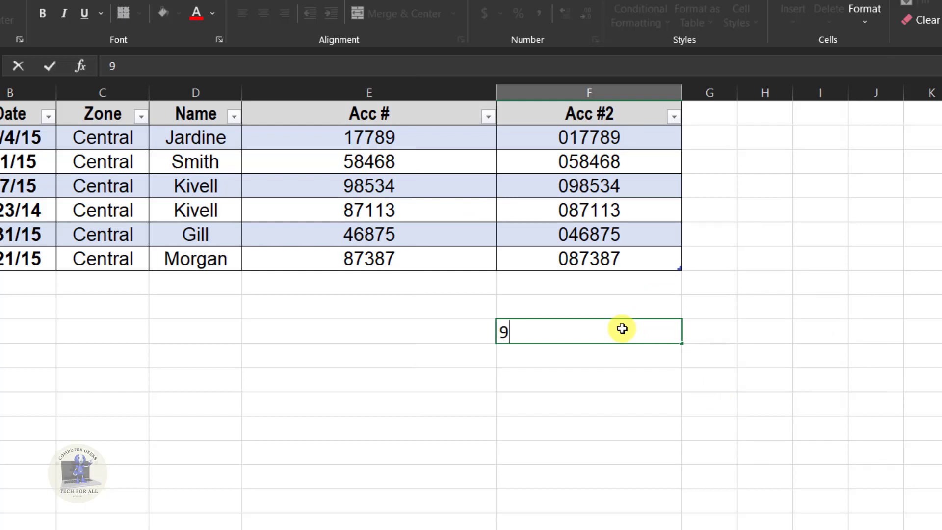
text(8)
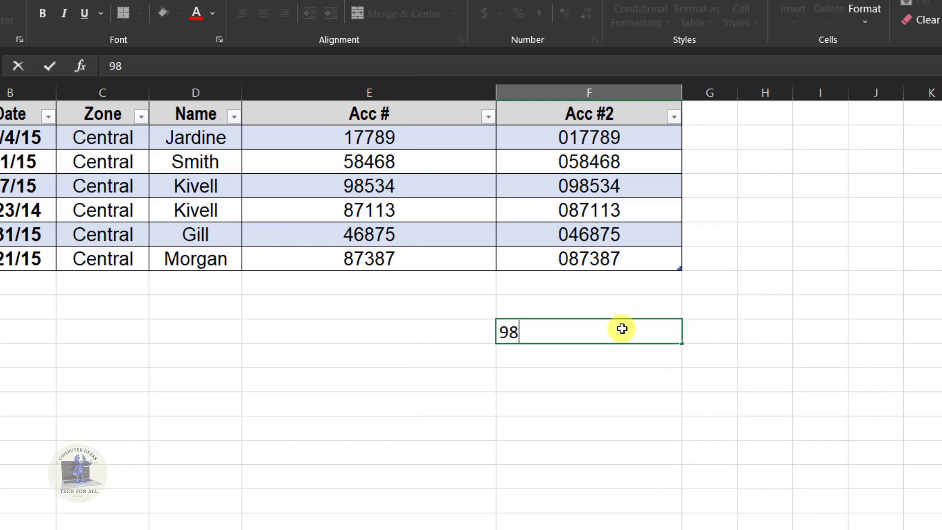
text(21)
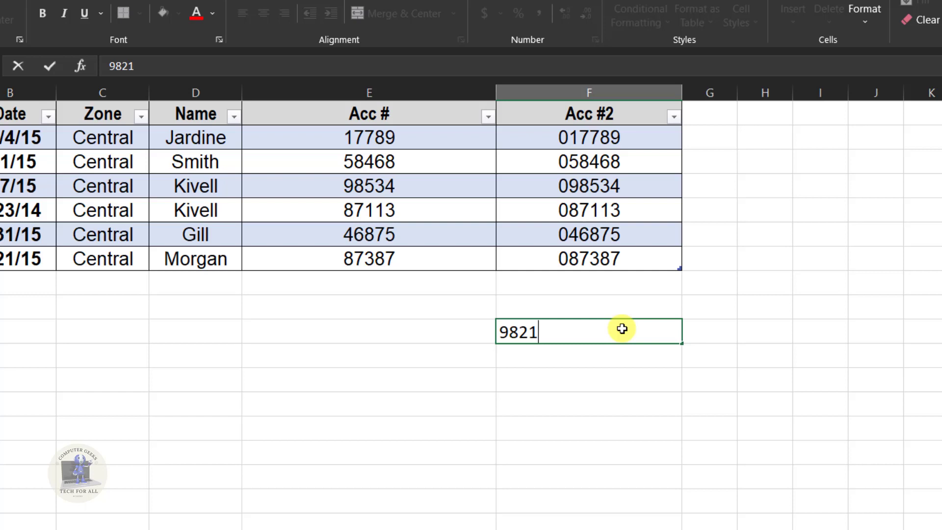
key(Enter)
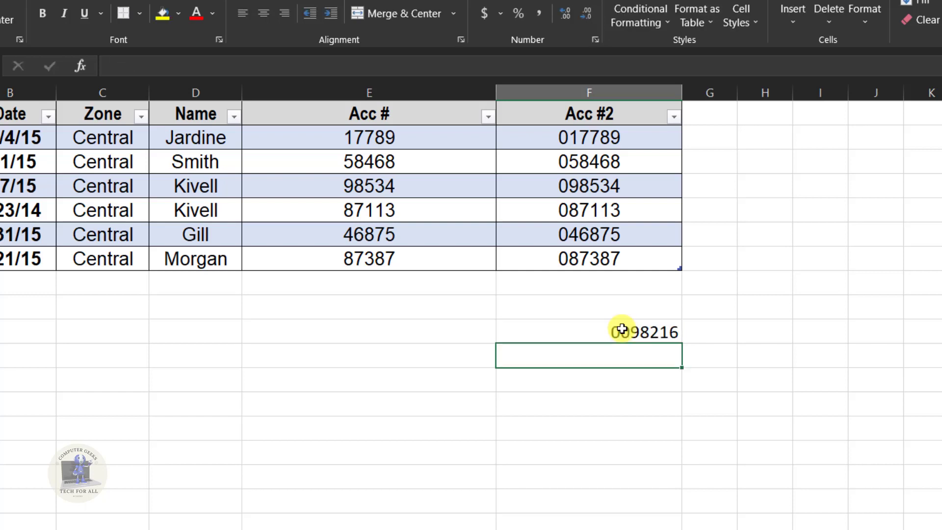